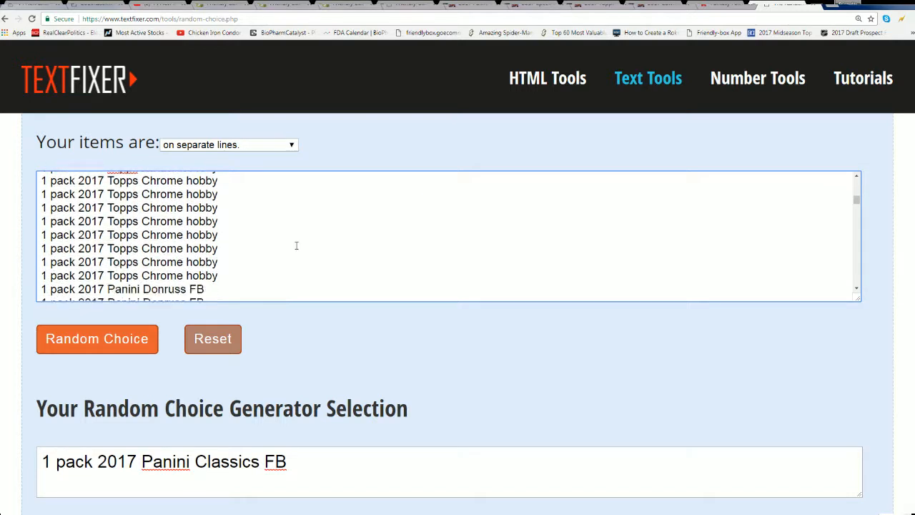
- Draw three random prizes, ending on '2014-15 Upper Deck MVP Hockey Blaster Pack'
{"action": "scroll", "scroll_direction": "up", "scroll_amount": 3}
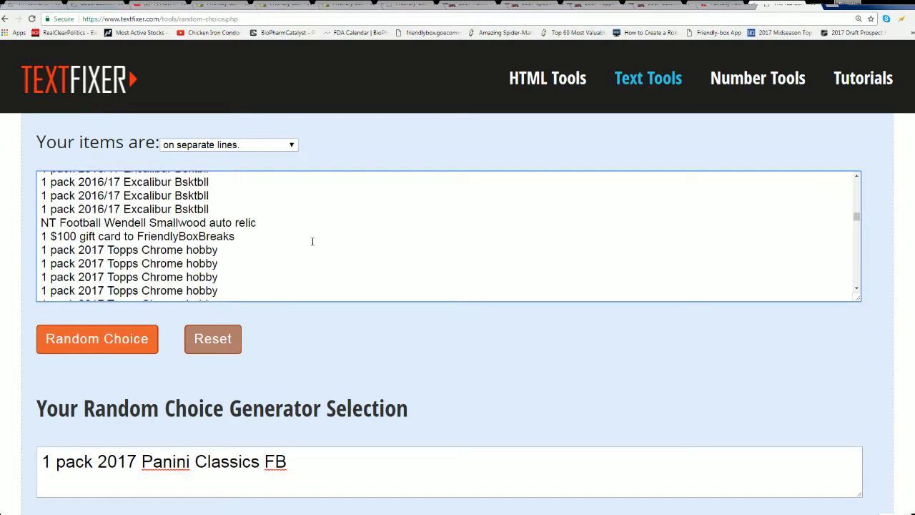
{"action": "scroll", "scroll_direction": "down", "scroll_amount": 3}
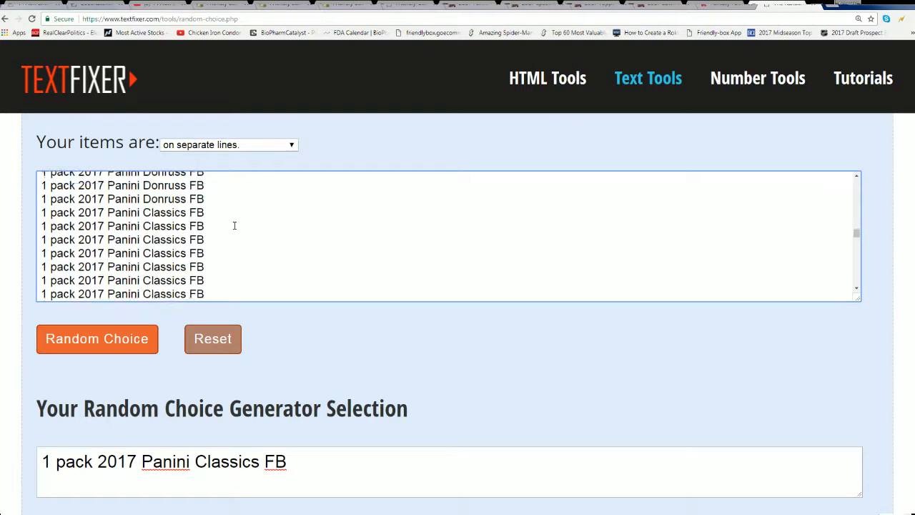
{"action": "scroll", "scroll_direction": "up", "scroll_amount": 3}
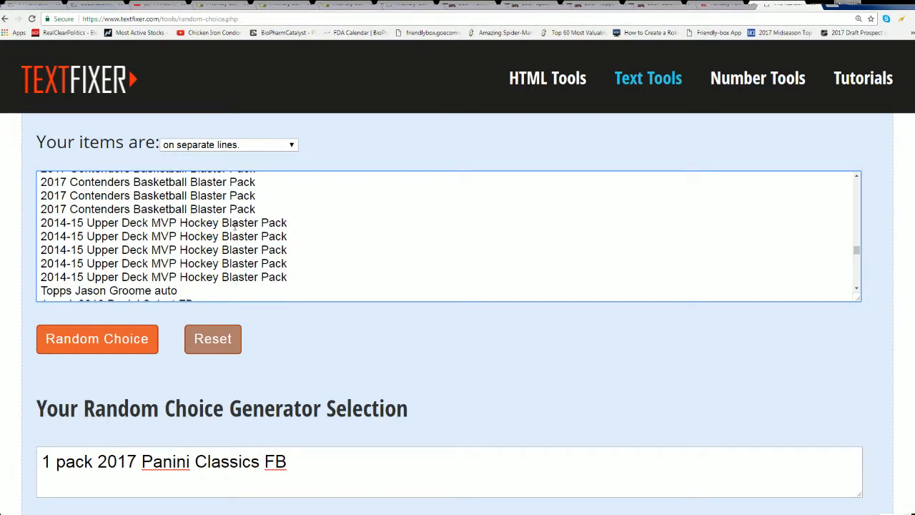
{"action": "scroll", "scroll_direction": "down", "scroll_amount": 3}
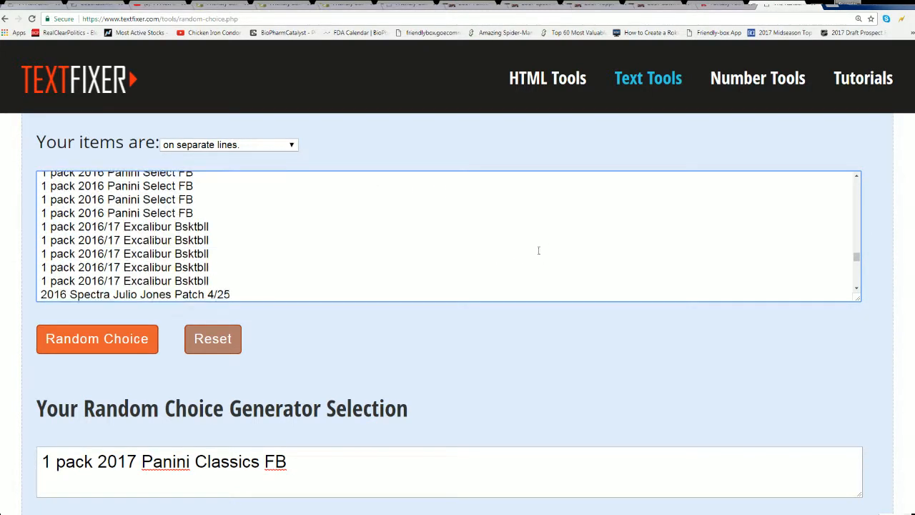
{"action": "scroll", "scroll_direction": "up", "scroll_amount": 3}
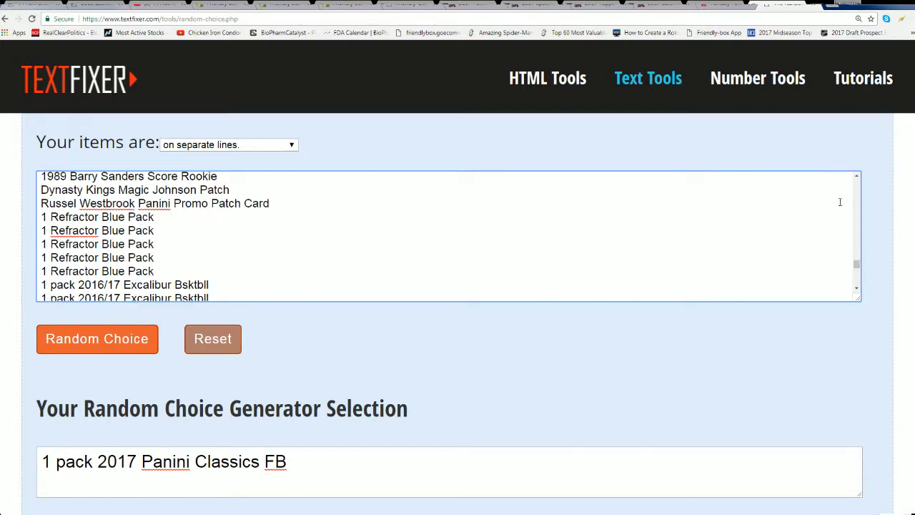
{"action": "scroll", "scroll_direction": "down", "scroll_amount": 3}
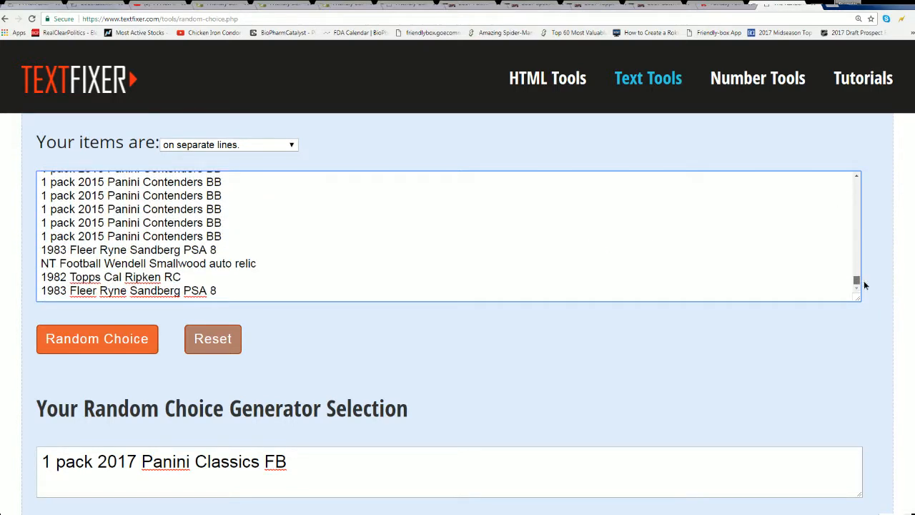
{"action": "scroll", "scroll_direction": "up", "scroll_amount": 3}
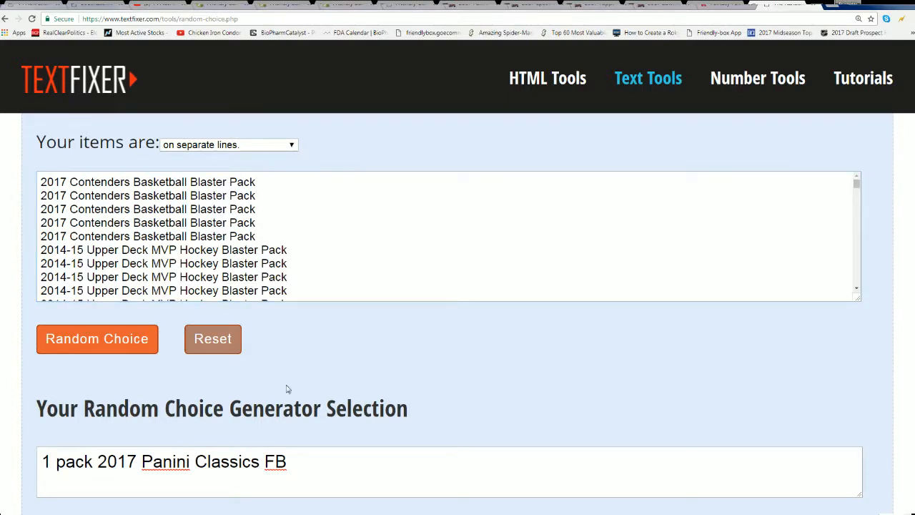
{"action": "scroll", "scroll_direction": "down", "scroll_amount": 3}
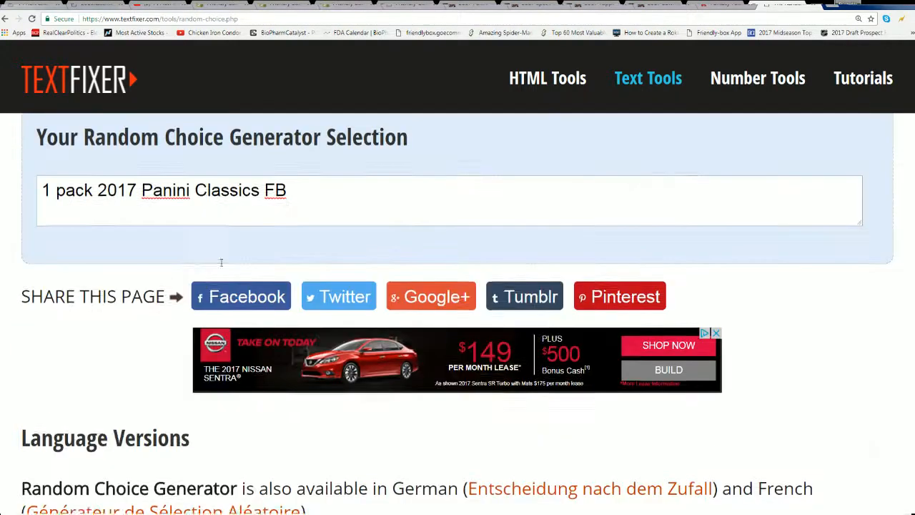
{"action": "scroll", "scroll_direction": "up", "scroll_amount": 3}
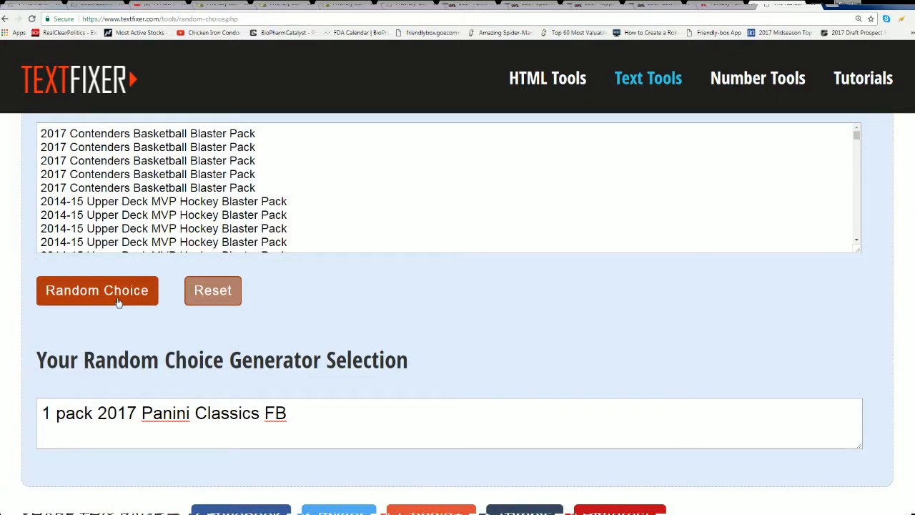
{"action": "left_click", "coordinate": [96, 290]}
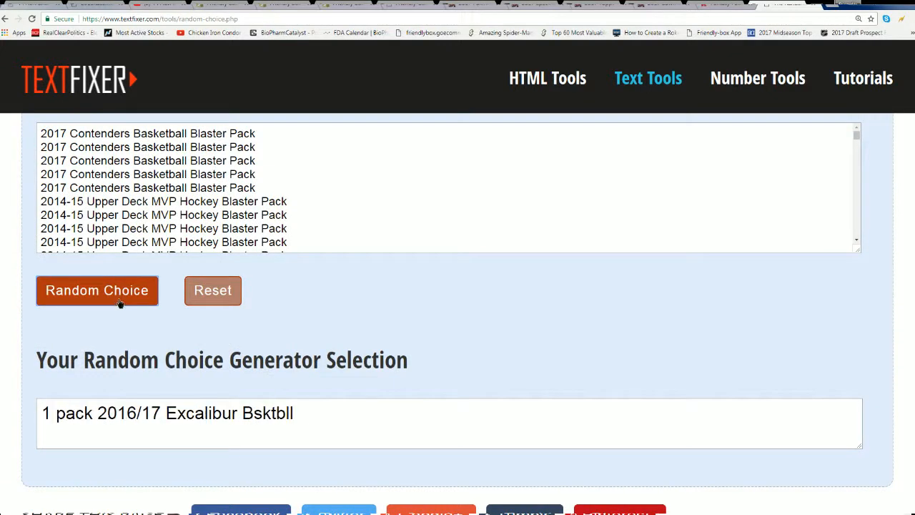
{"action": "mouse_move", "coordinate": [99, 299]}
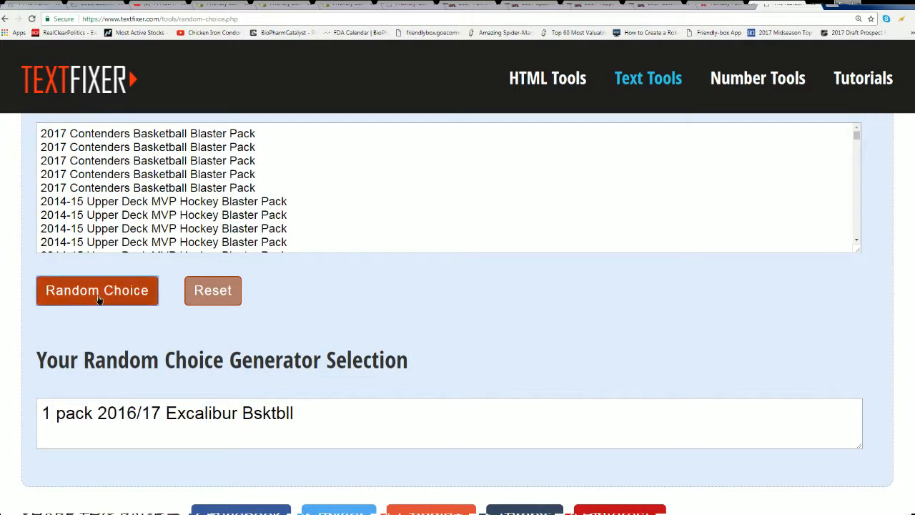
{"action": "left_click", "coordinate": [97, 290]}
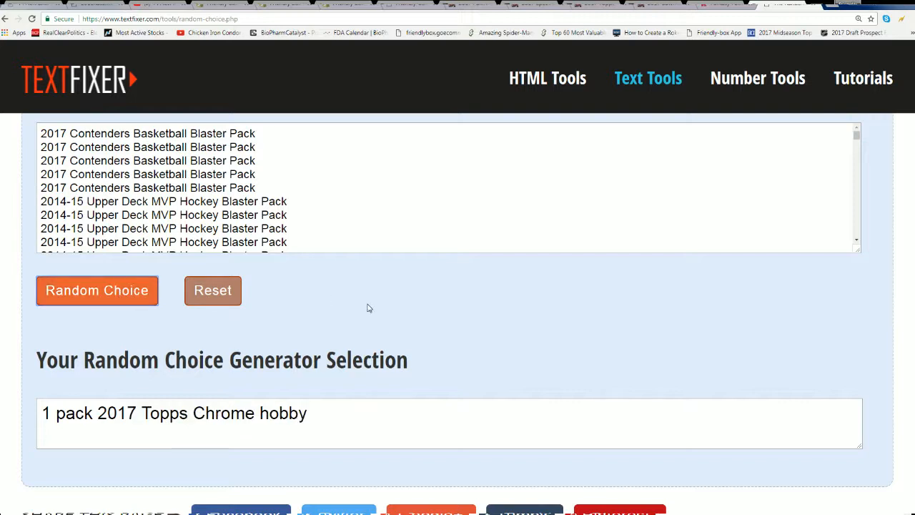
{"action": "mouse_move", "coordinate": [420, 318]}
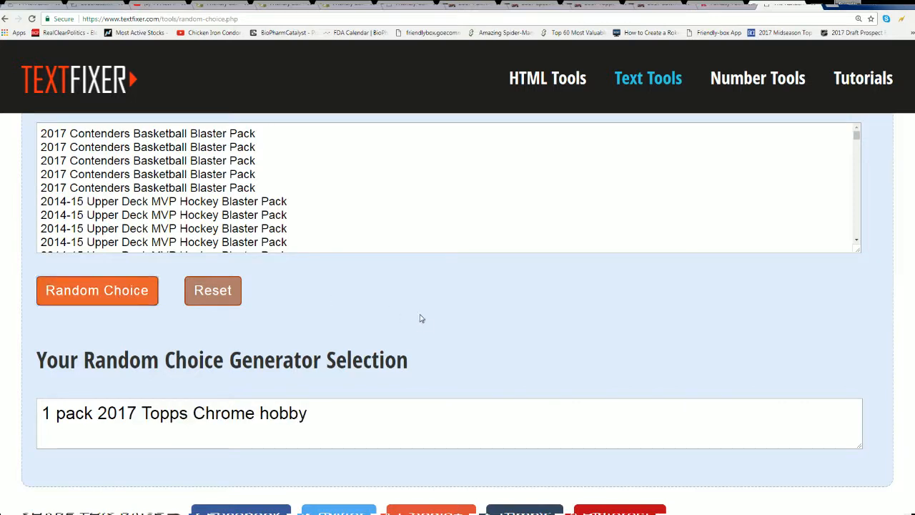
{"action": "left_click", "coordinate": [97, 290]}
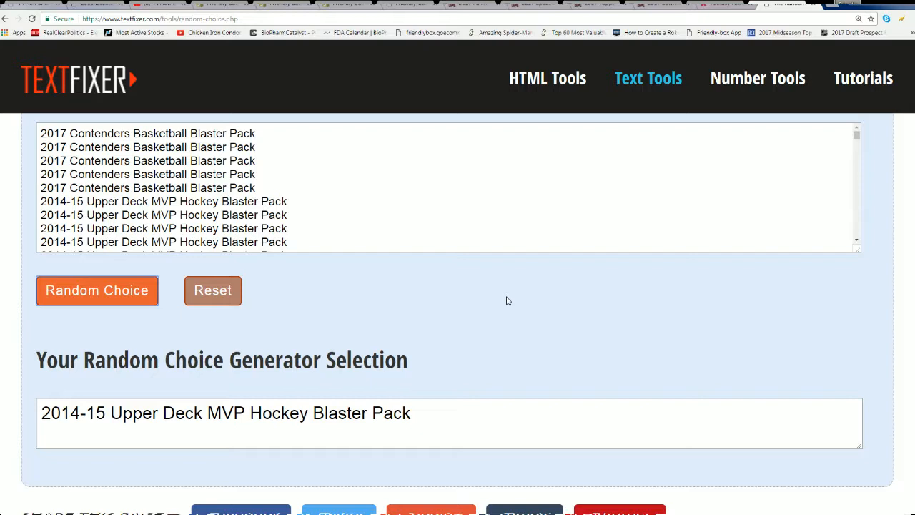
{"action": "mouse_move", "coordinate": [495, 302]}
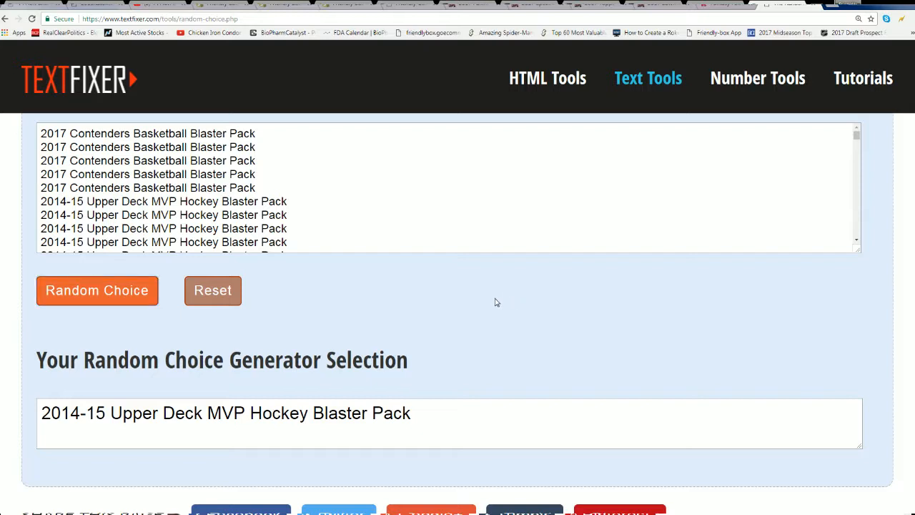
{"action": "mouse_move", "coordinate": [245, 293]}
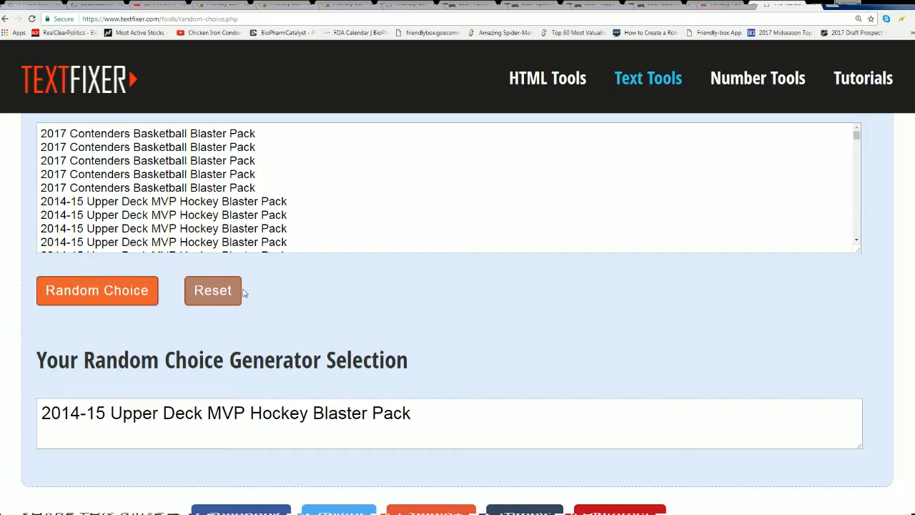
- Draw four more random prizes until the pick reads '1983 Fleer Ryne Sandberg PSA 8'
{"action": "left_click", "coordinate": [97, 290]}
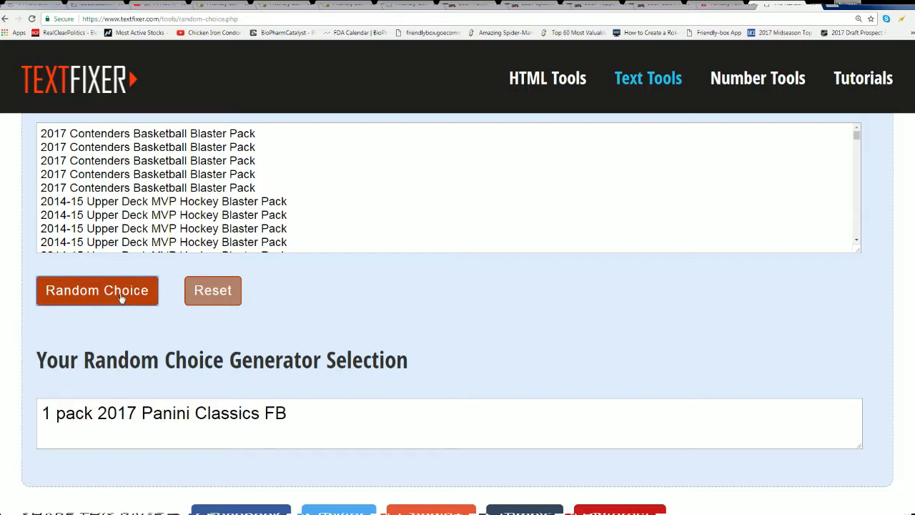
{"action": "left_click", "coordinate": [97, 290]}
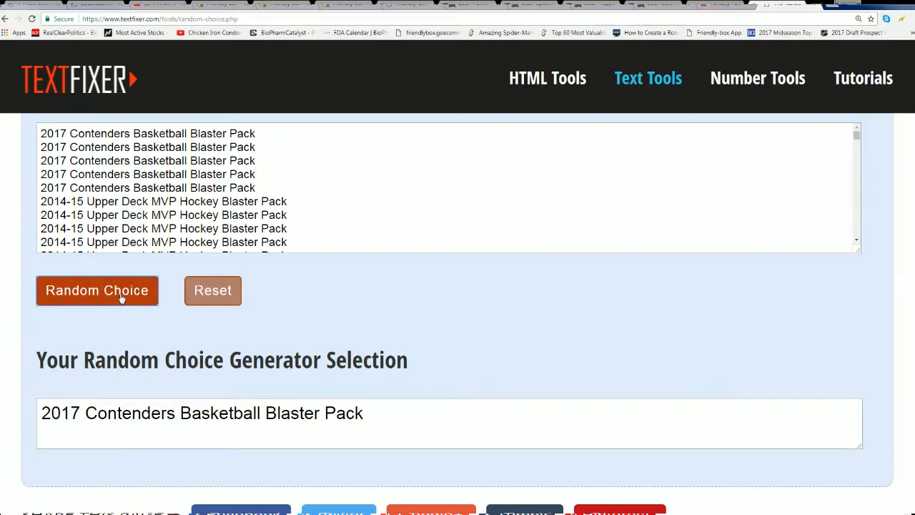
{"action": "left_click", "coordinate": [96, 291]}
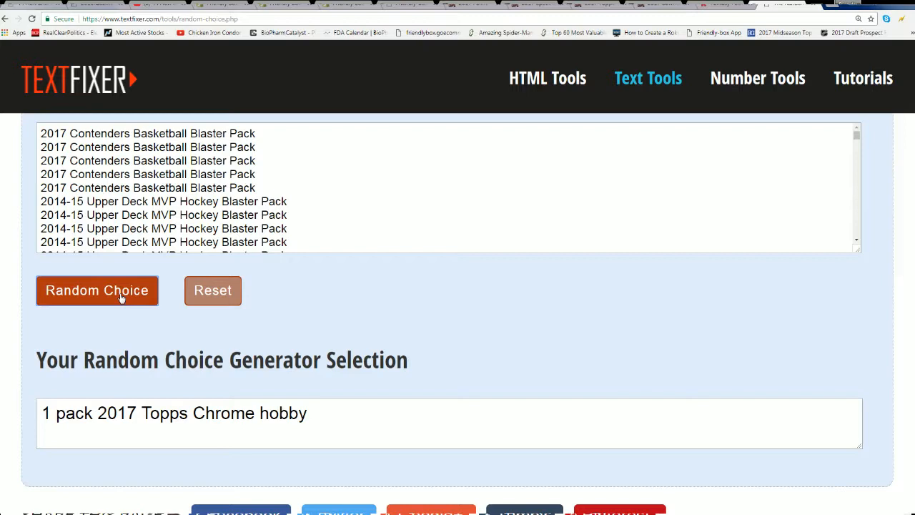
{"action": "left_click", "coordinate": [97, 290]}
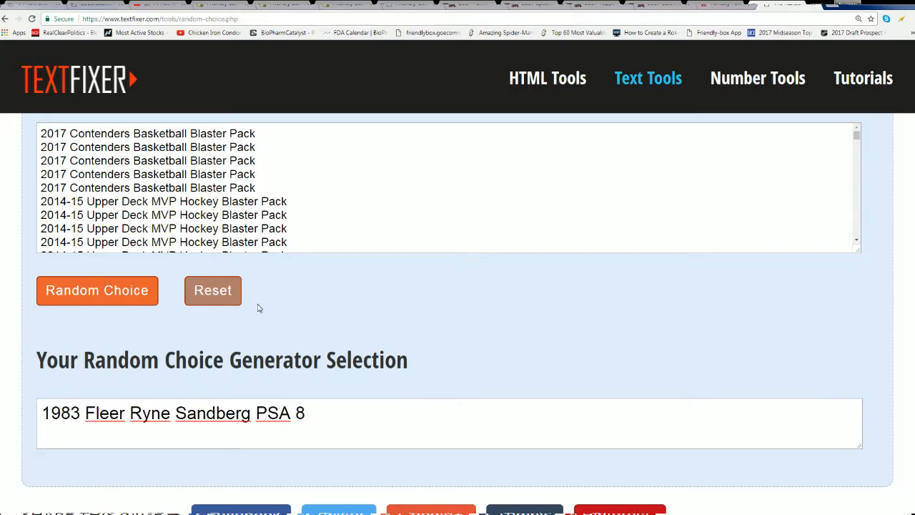
{"action": "mouse_move", "coordinate": [299, 345]}
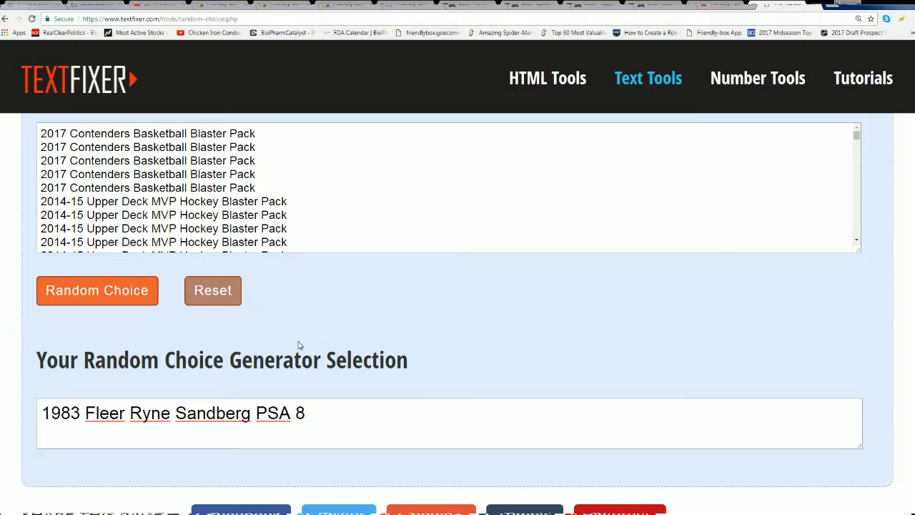
{"action": "mouse_move", "coordinate": [270, 375]}
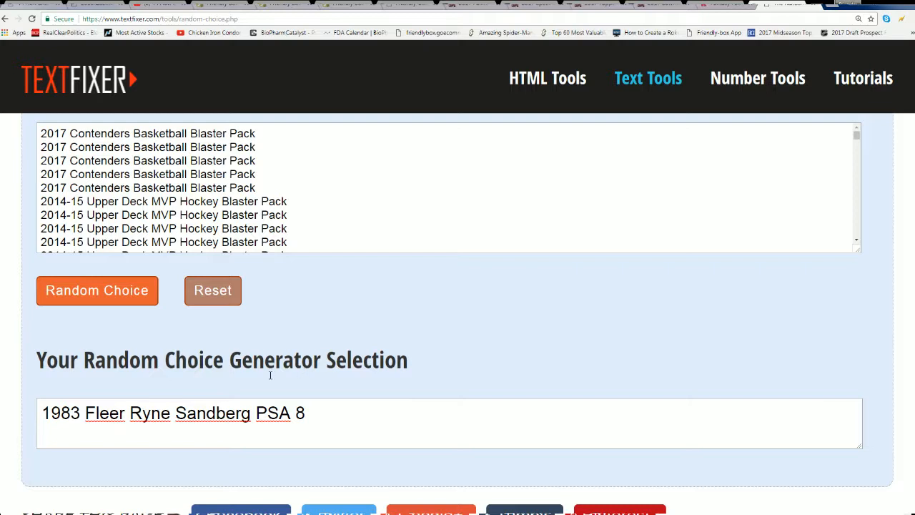
- Select the entire '1983 Fleer Ryne Sandberg PSA 8' result text
{"action": "triple_click", "coordinate": [172, 412]}
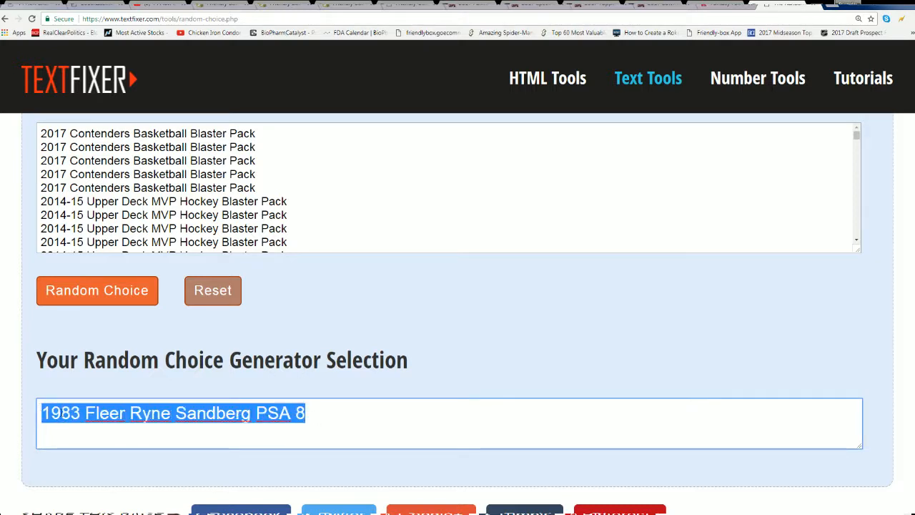